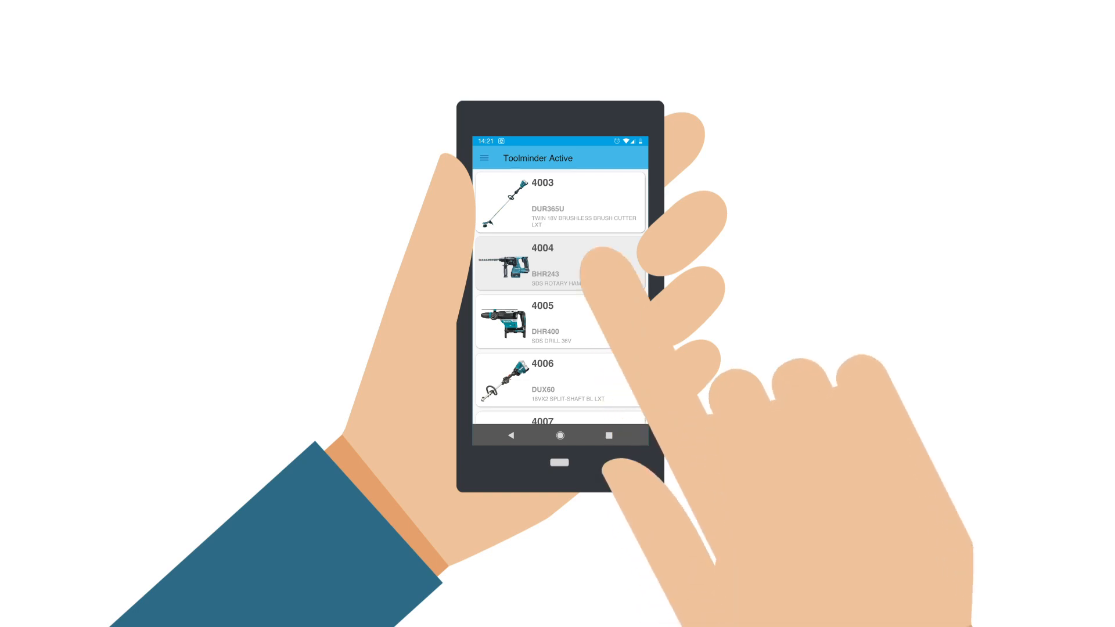
# Step: View asset 4004's Vibration tab showing Limpet magnitude 11.52 m/s² and 265 points per hour
pyautogui.click(555, 267)
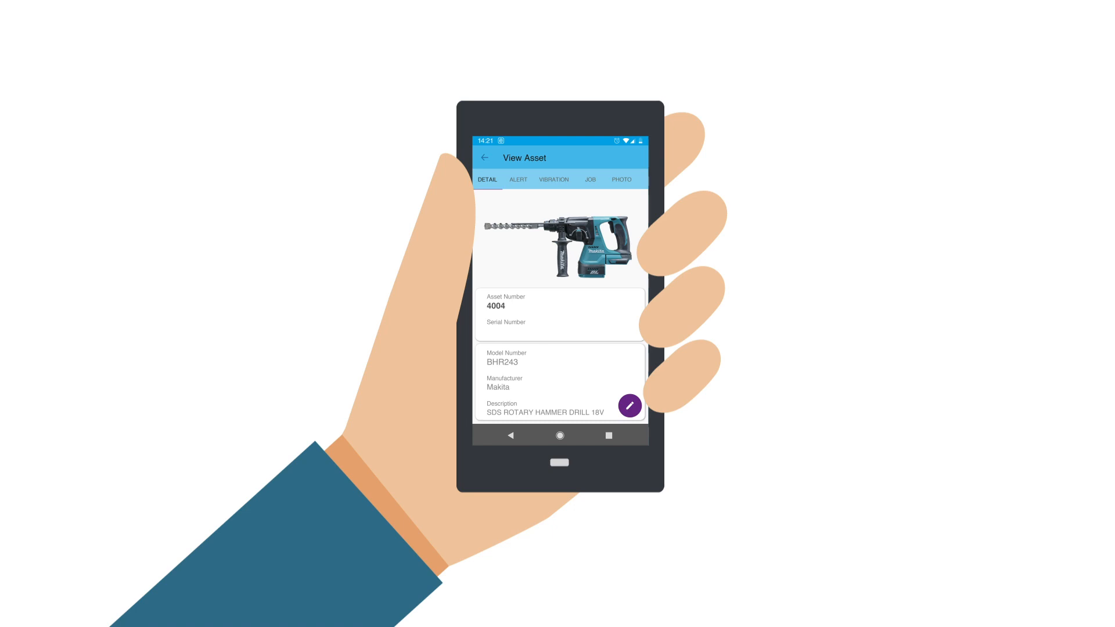
pyautogui.click(554, 179)
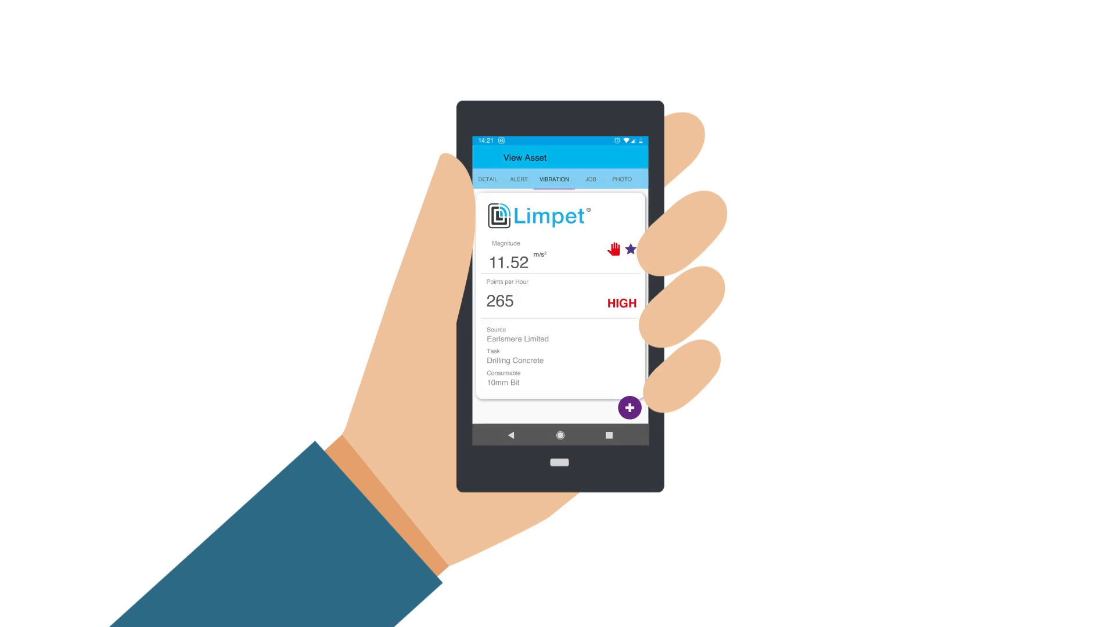